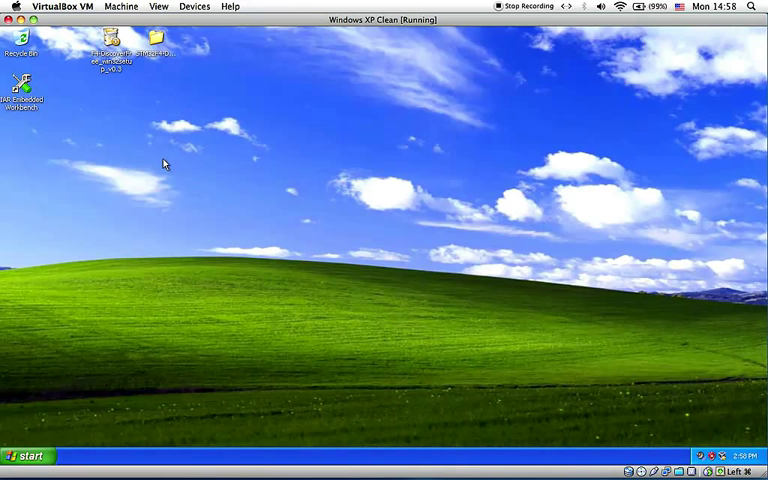
mouse_move(30, 110)
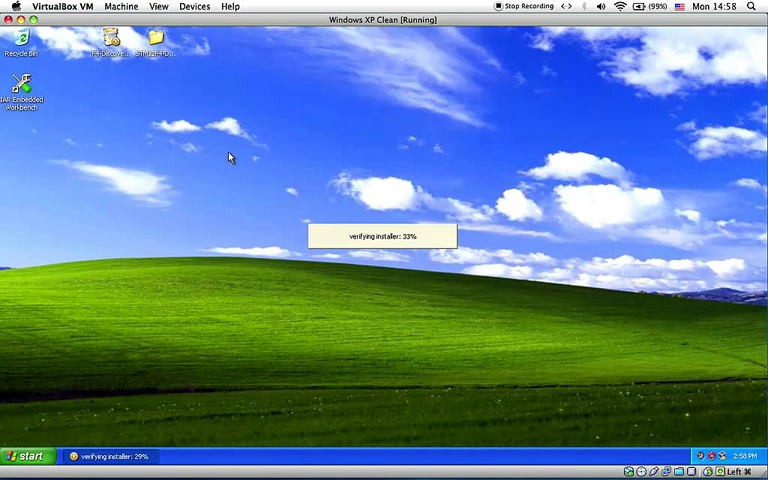
mouse_move(476, 284)
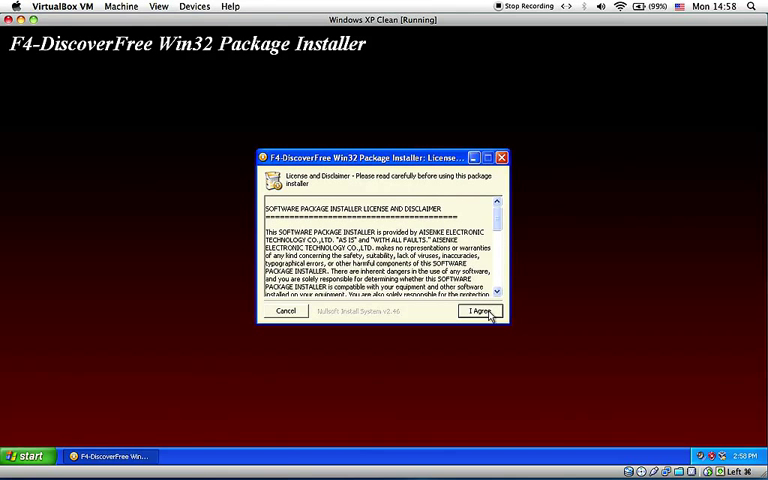
- Accept the license and choose the IAR Plugin install type, reaching the destination folder page
click(480, 310)
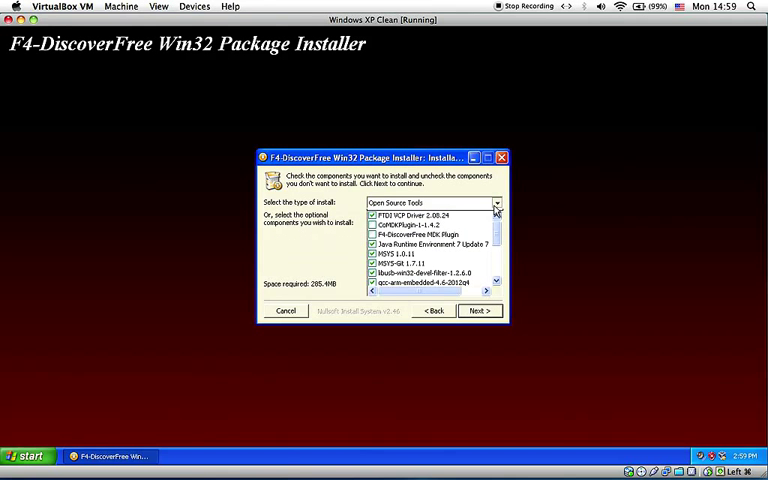
click(496, 204)
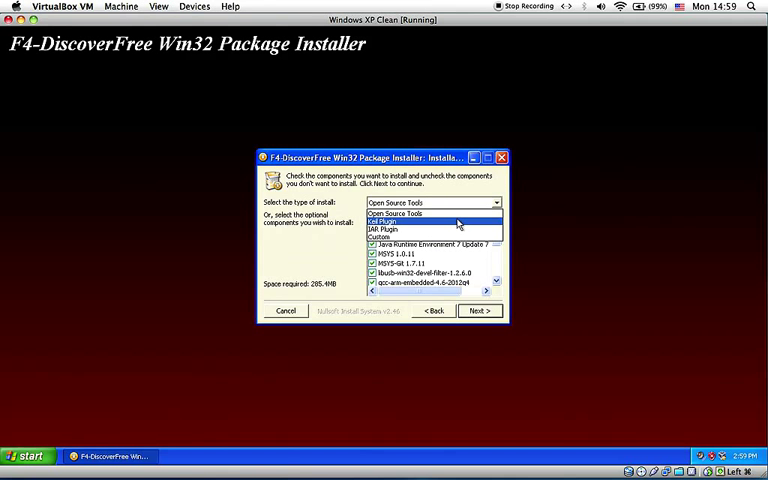
mouse_move(436, 236)
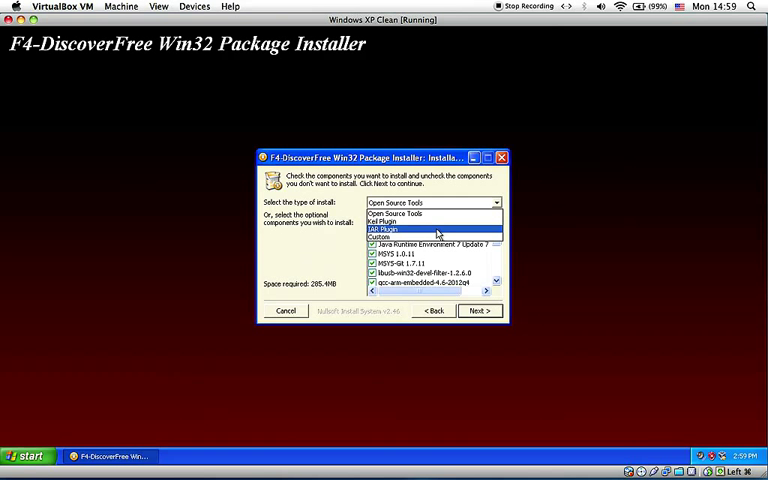
click(430, 220)
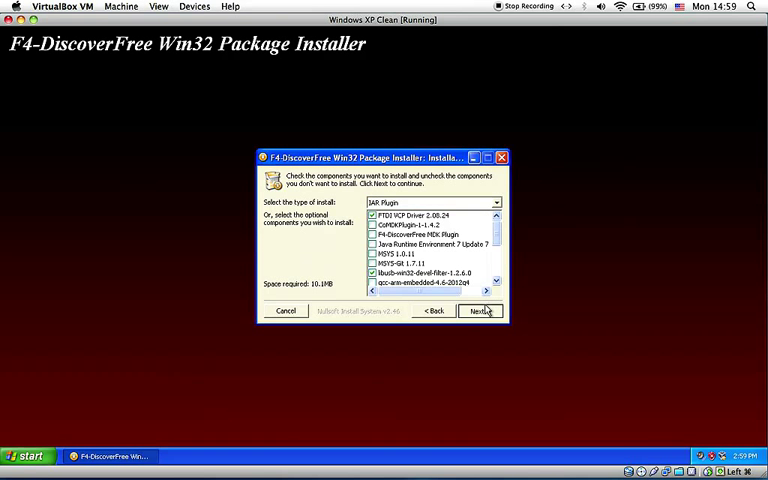
click(478, 310)
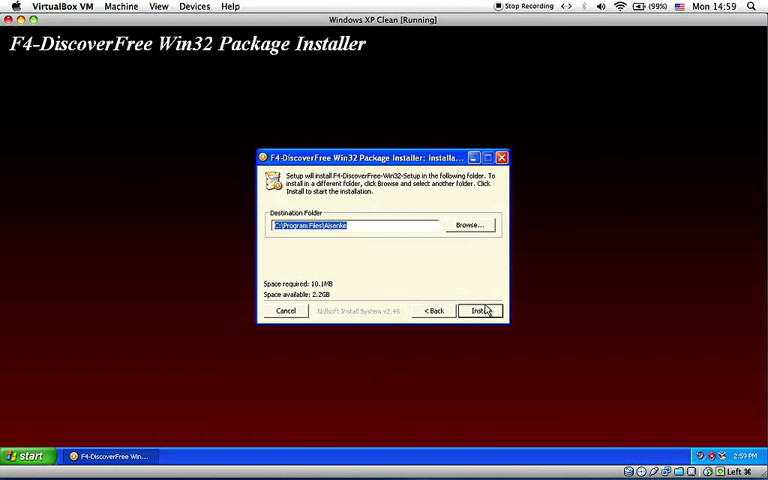
- Run LibUSB-Win32 setup through license, info, folder and Start Menu pages with defaults
click(480, 310)
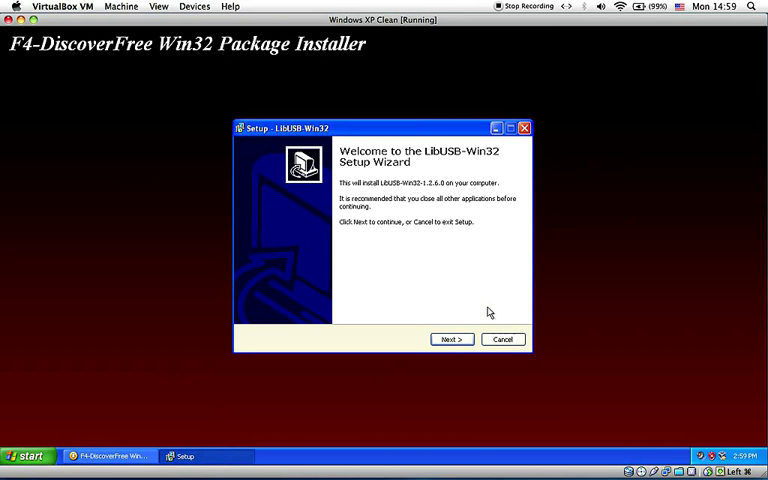
click(452, 340)
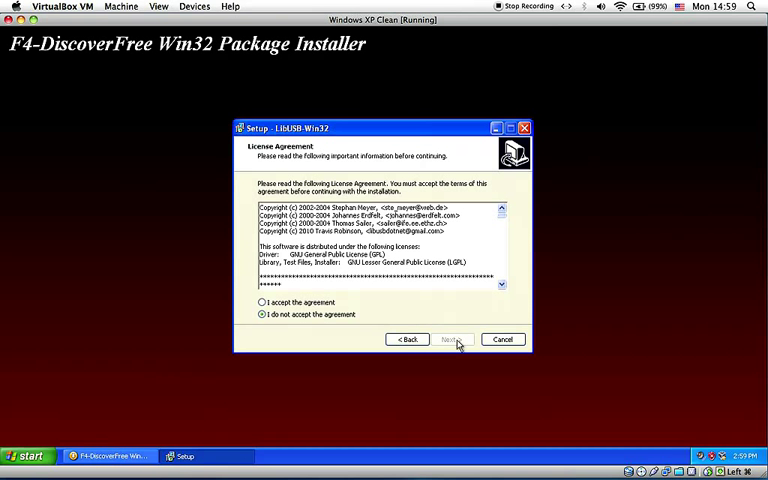
click(448, 340)
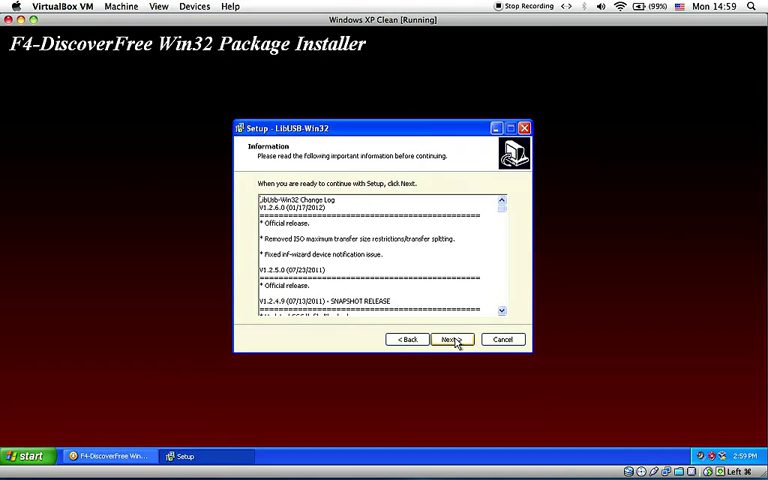
click(448, 340)
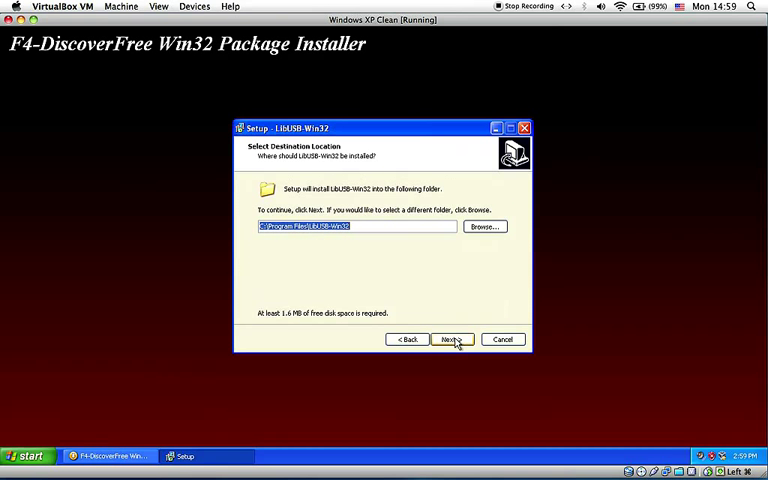
click(450, 340)
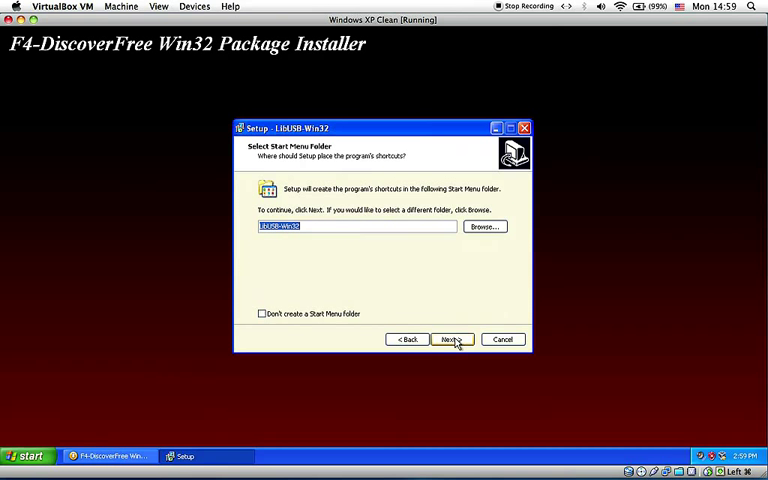
click(448, 340)
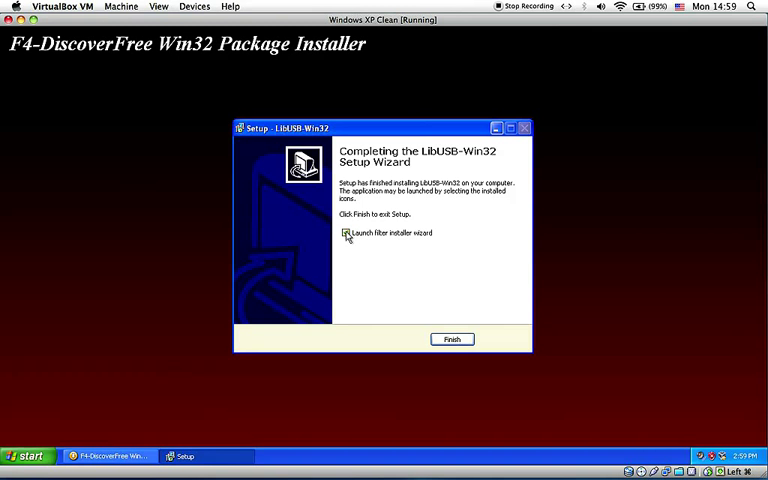
- Finish LibUSB-Win32 setup without launching the filter installer wizard
click(344, 232)
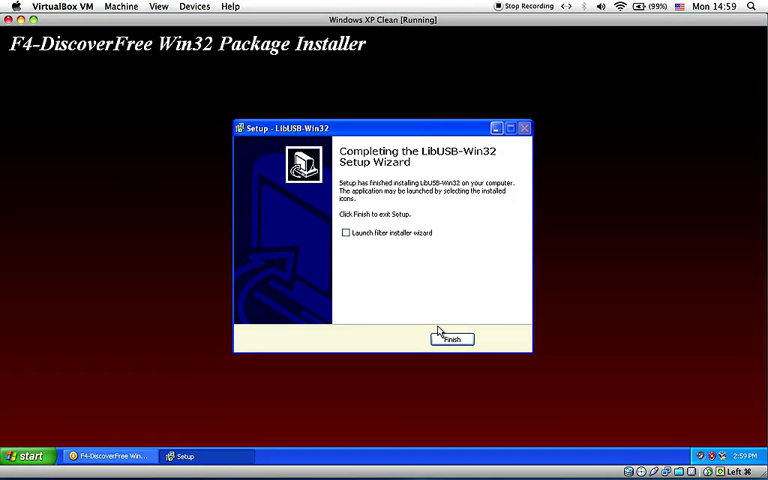
click(452, 340)
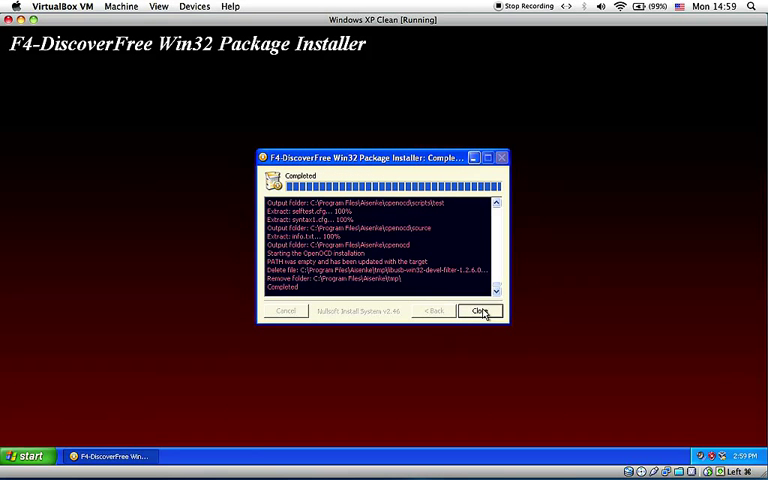
- Close the package installer and attach the FTDI Dual RS232 USB device to the guest
click(480, 310)
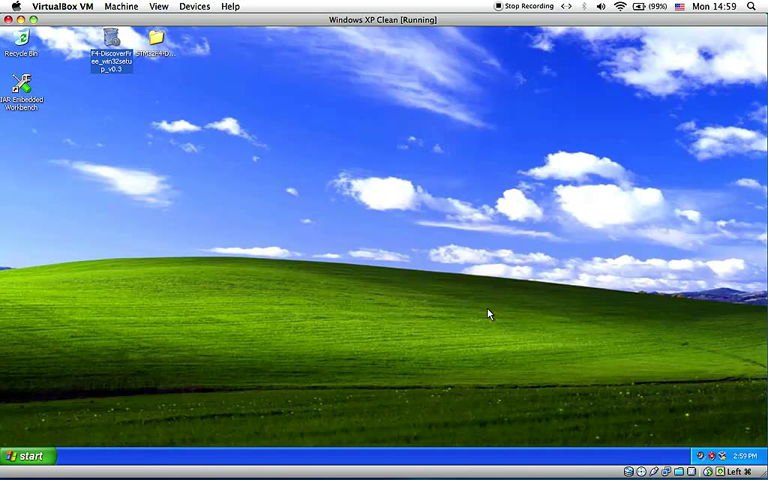
mouse_move(200, 164)
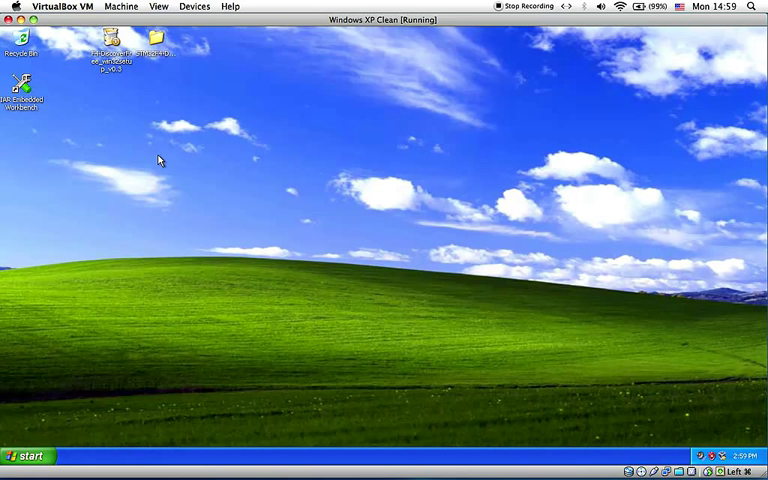
mouse_move(218, 212)
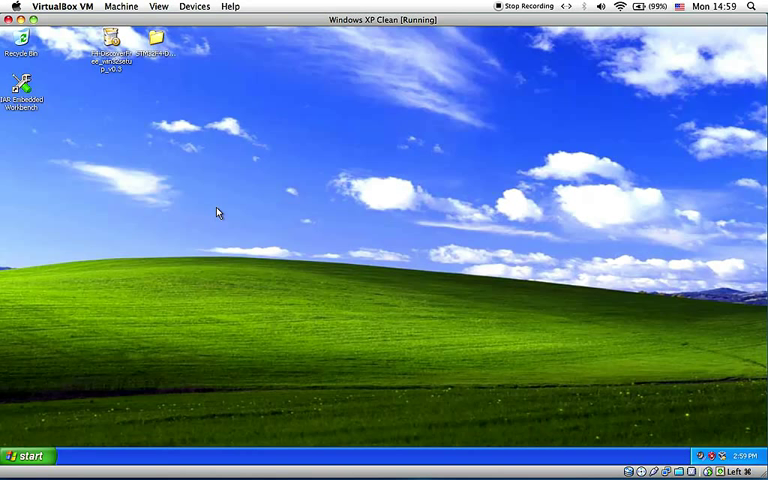
mouse_move(660, 452)
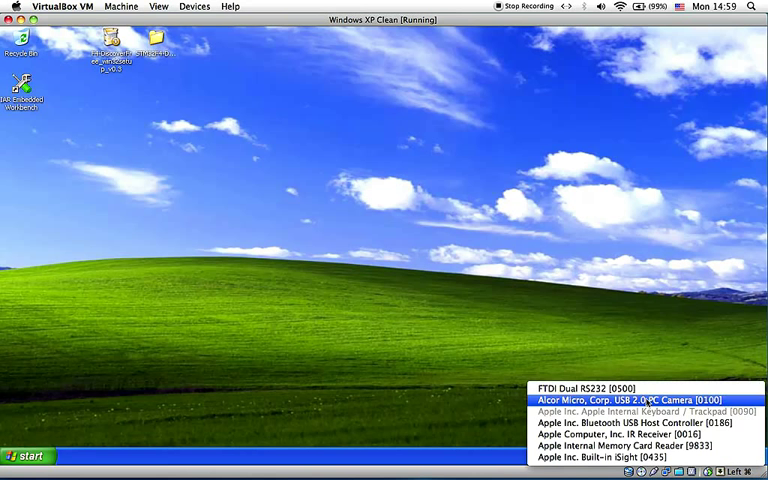
click(632, 400)
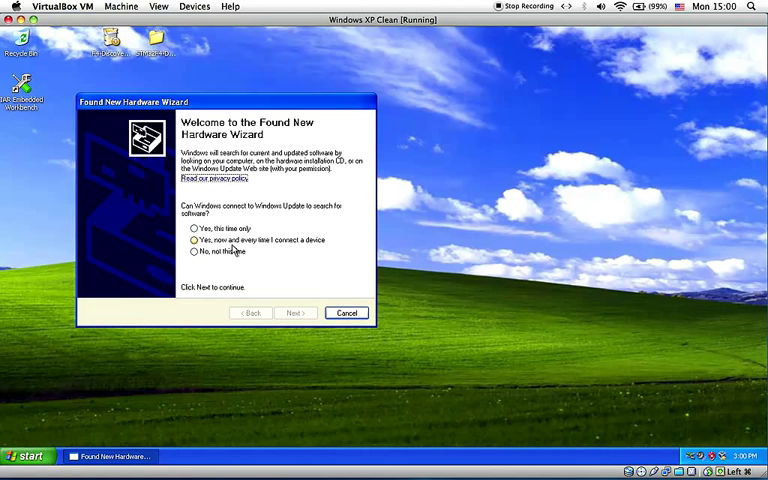
- Decline Windows Update and point the driver search at the chosen driver folder
click(194, 252)
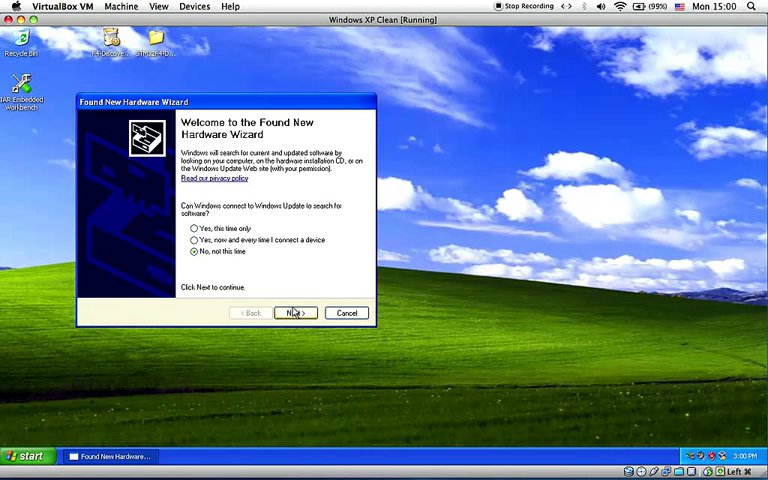
click(292, 312)
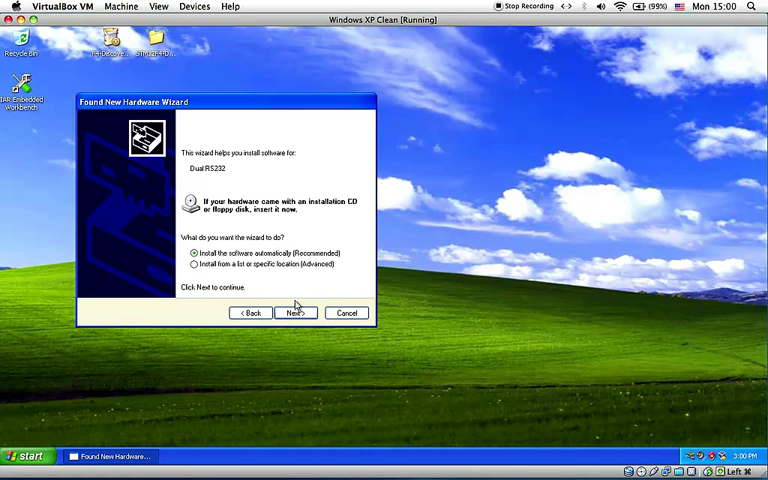
click(292, 312)
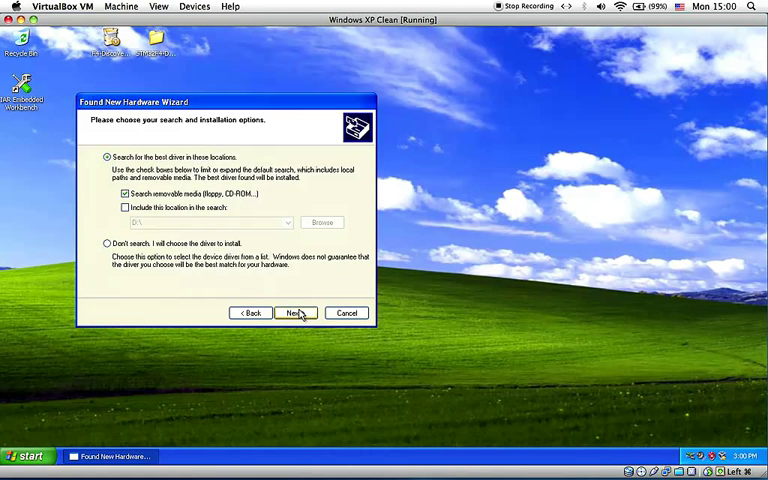
click(124, 208)
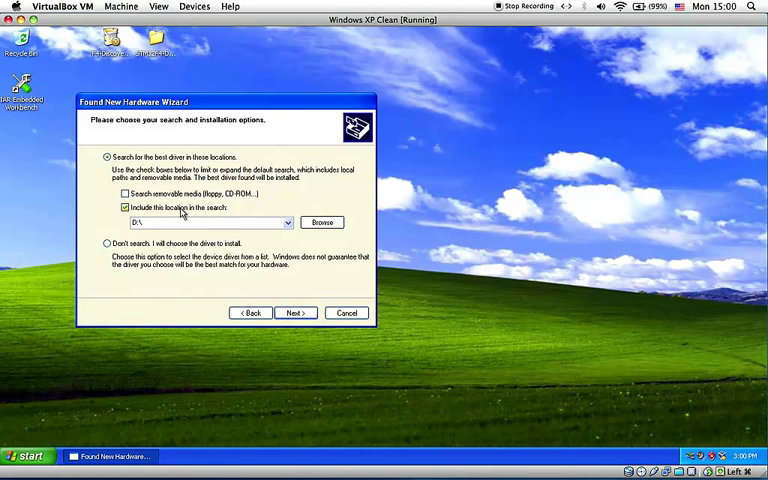
click(320, 222)
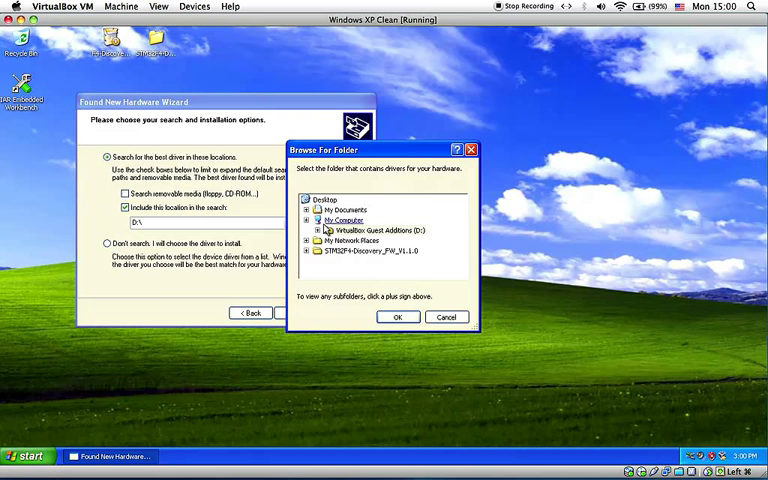
click(318, 230)
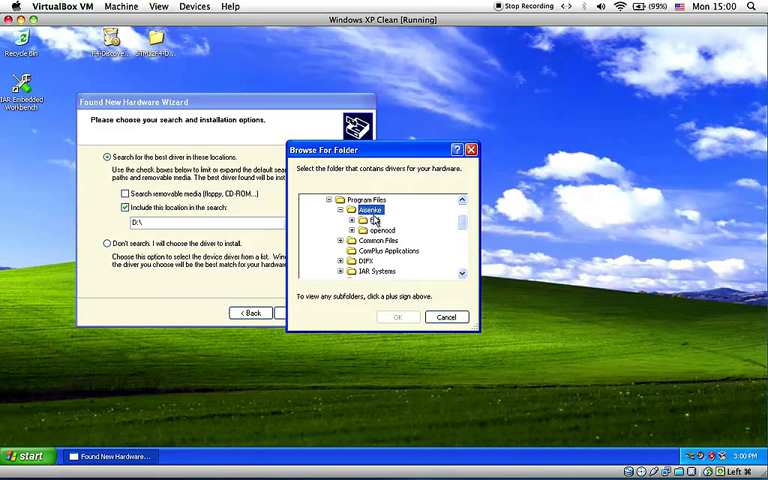
click(398, 316)
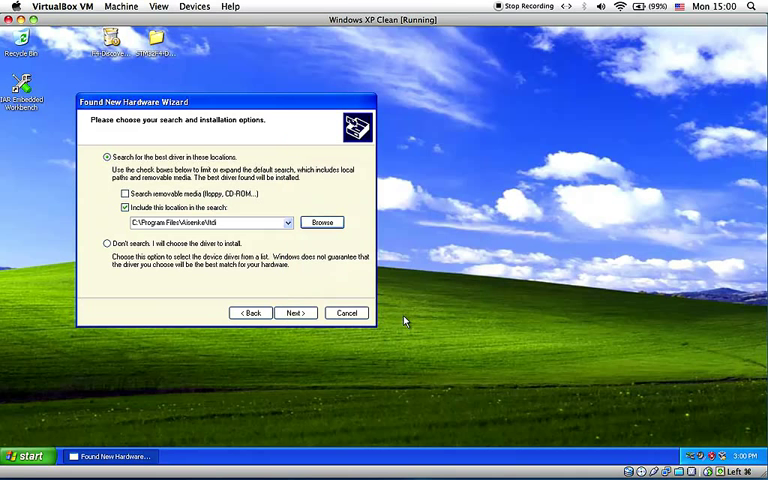
click(294, 312)
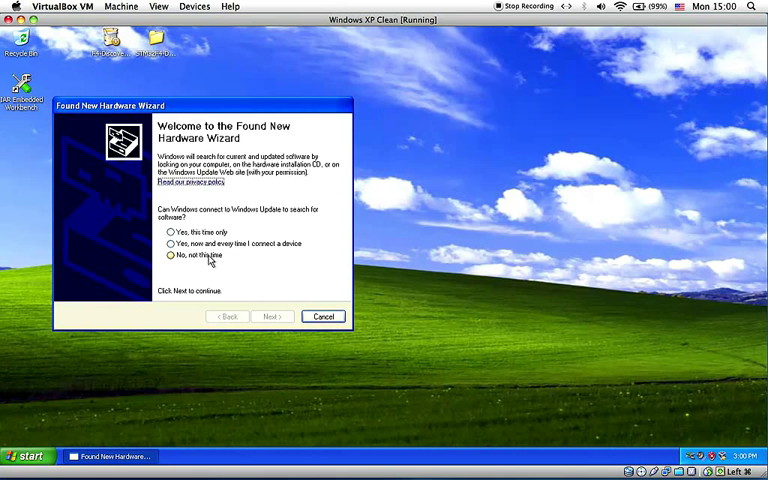
- Install the USB Serial Port driver from that specific location and close the wizard
click(272, 316)
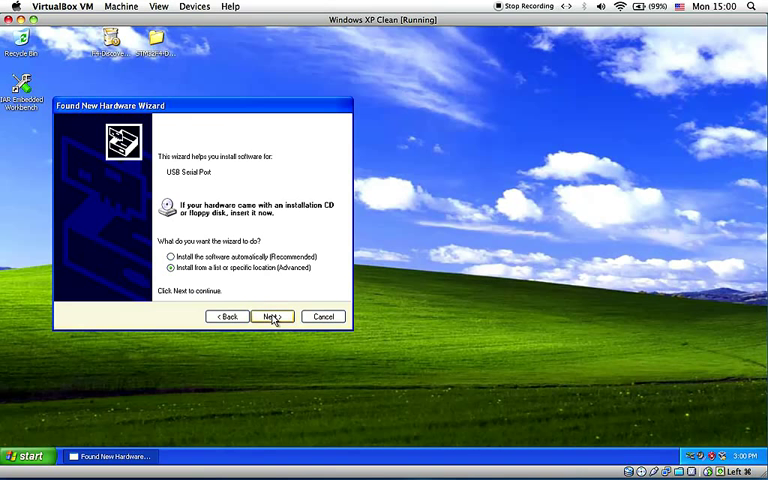
click(272, 316)
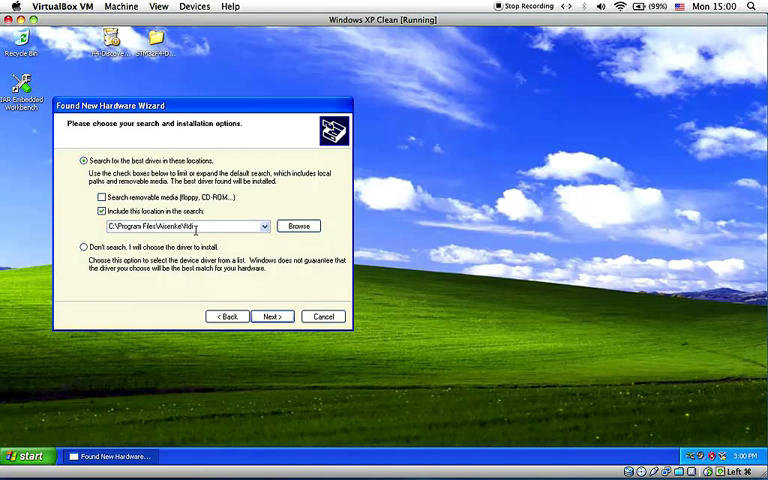
click(272, 316)
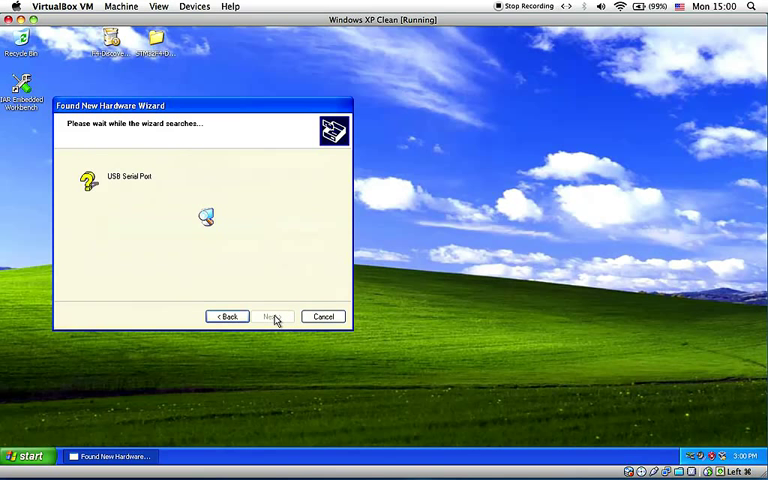
click(272, 316)
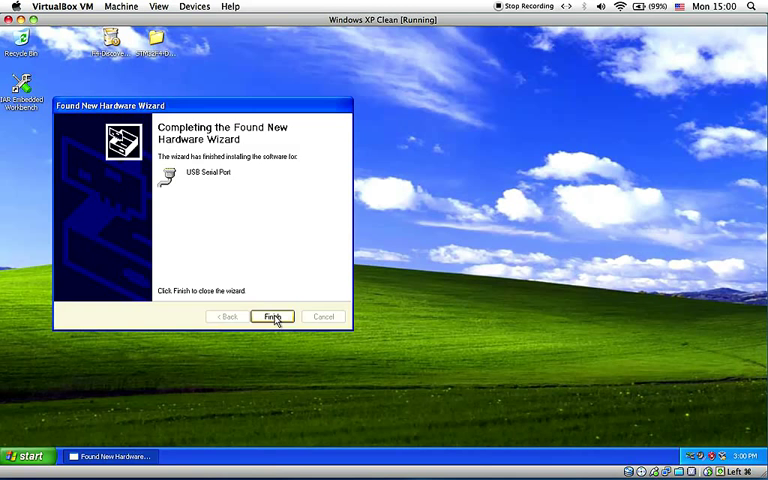
click(272, 316)
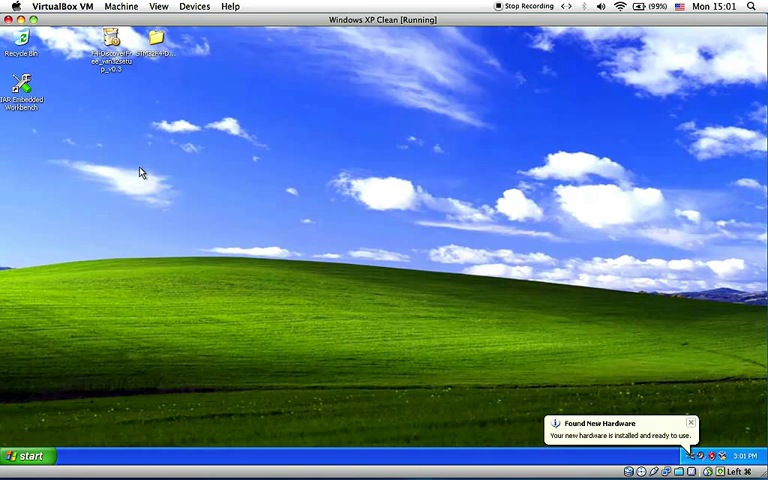
mouse_move(38, 424)
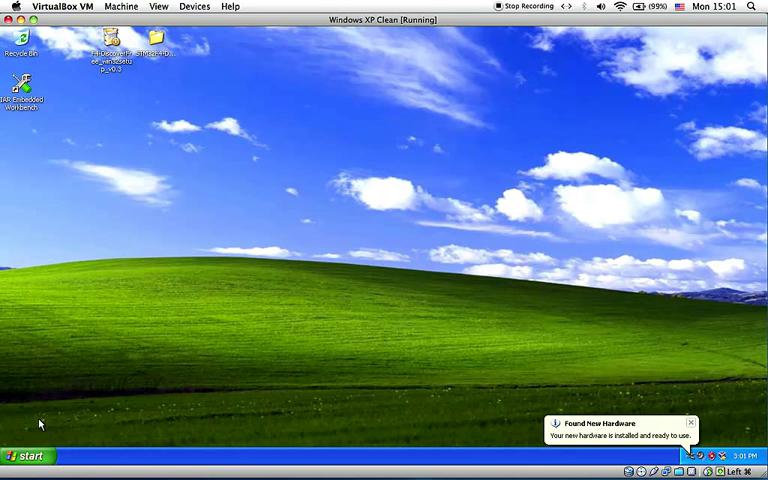
- Launch the libusb-win32 Filter Wizard from the Start menu and choose Install a device filter
click(24, 456)
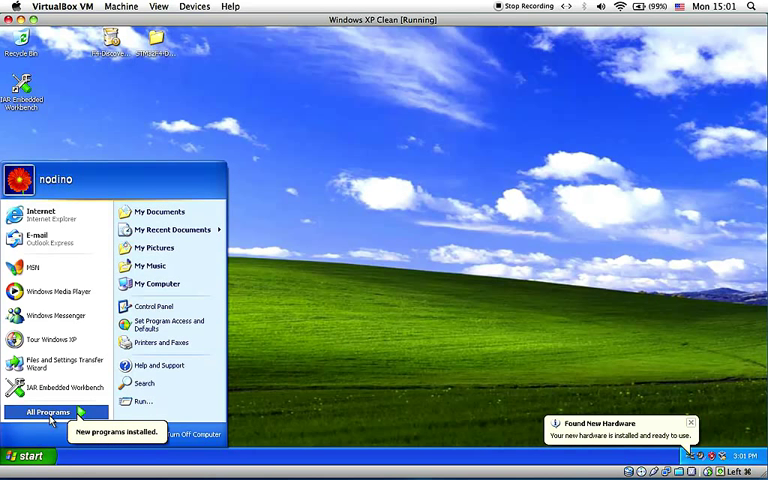
click(48, 412)
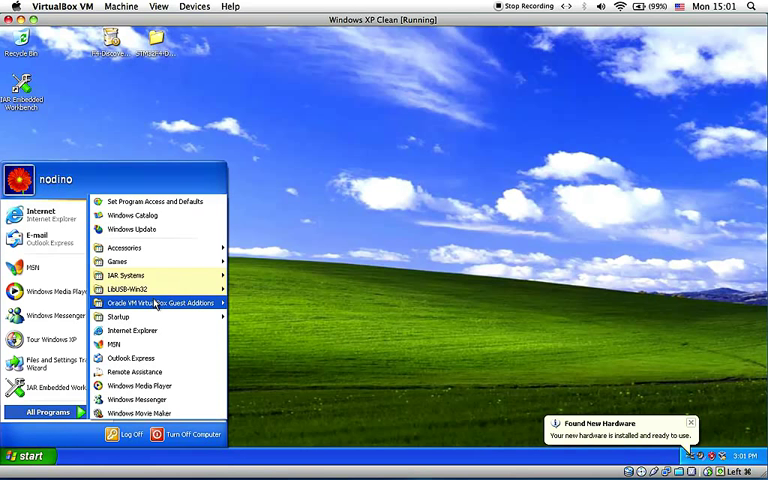
mouse_move(128, 288)
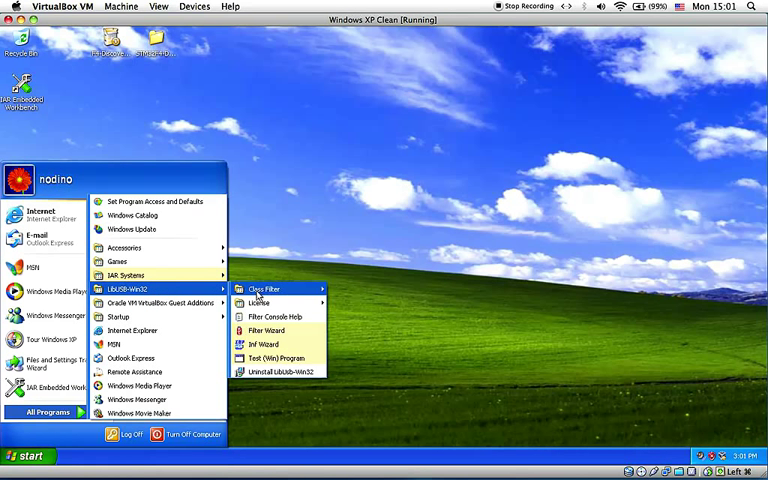
mouse_move(264, 330)
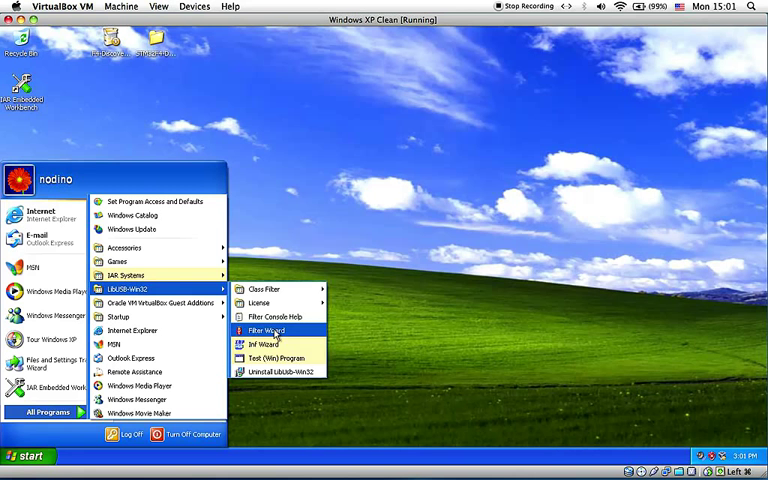
click(264, 330)
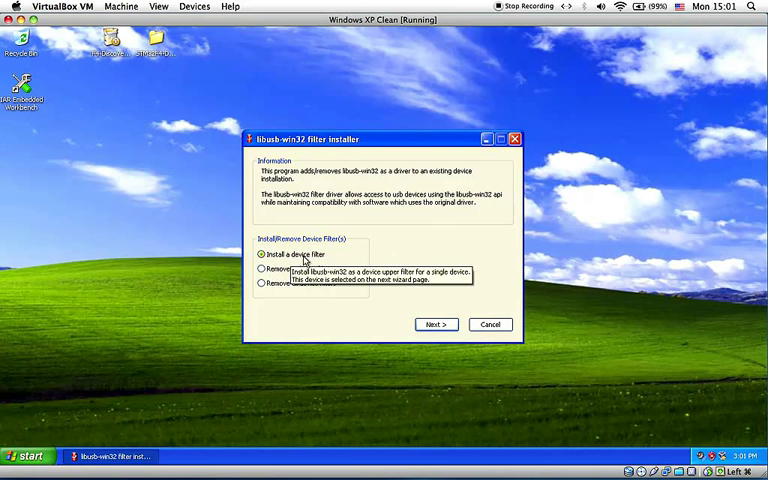
click(436, 324)
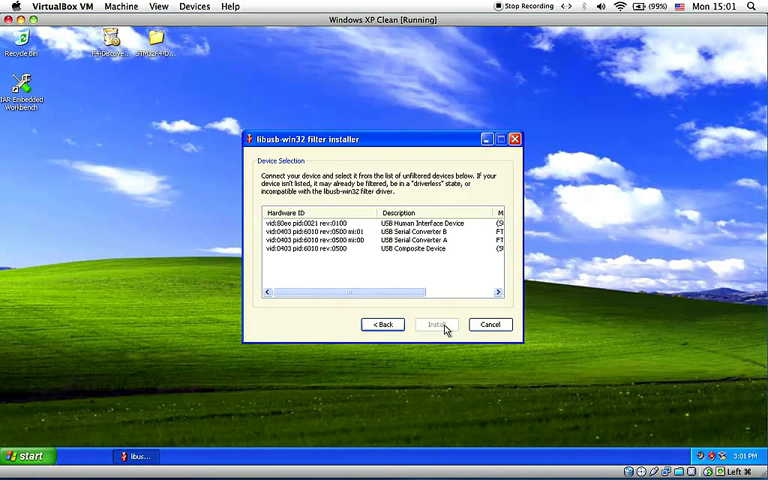
- Install the device filter for USB Serial Converter B and close the filter installer
click(420, 240)
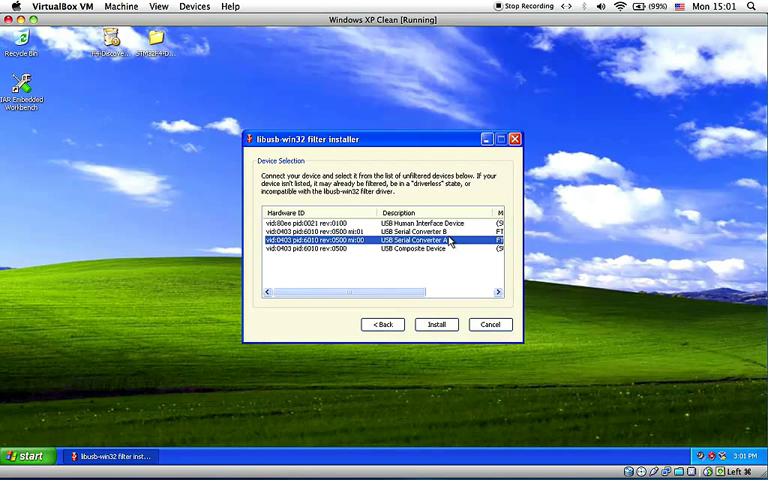
mouse_move(438, 292)
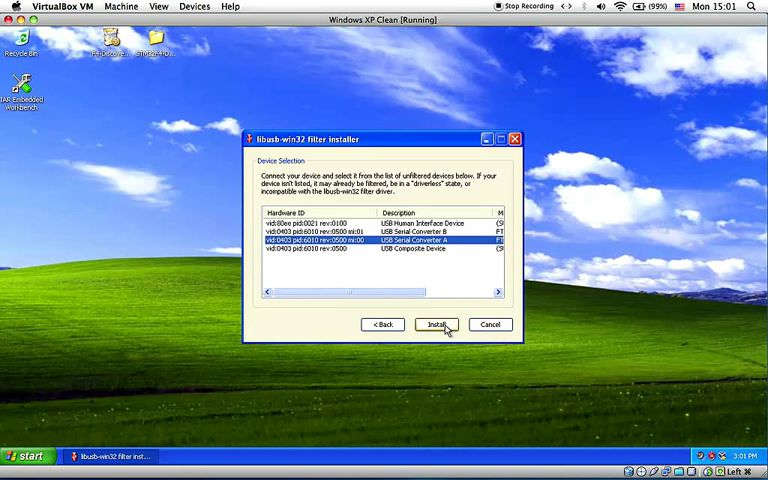
click(436, 324)
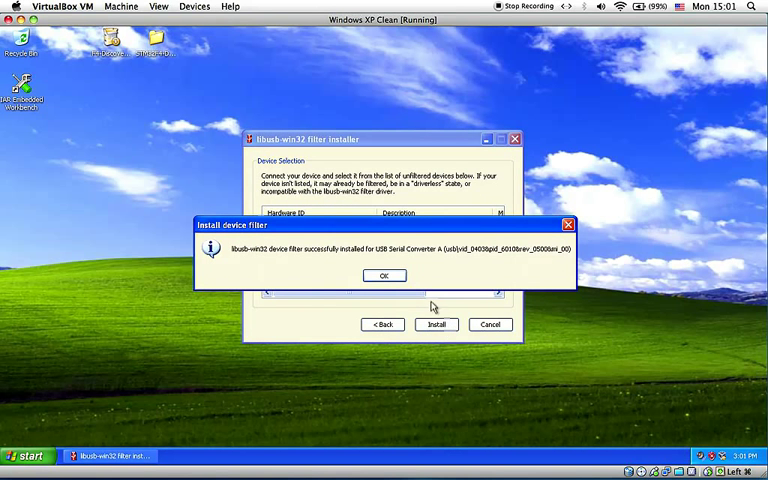
click(384, 276)
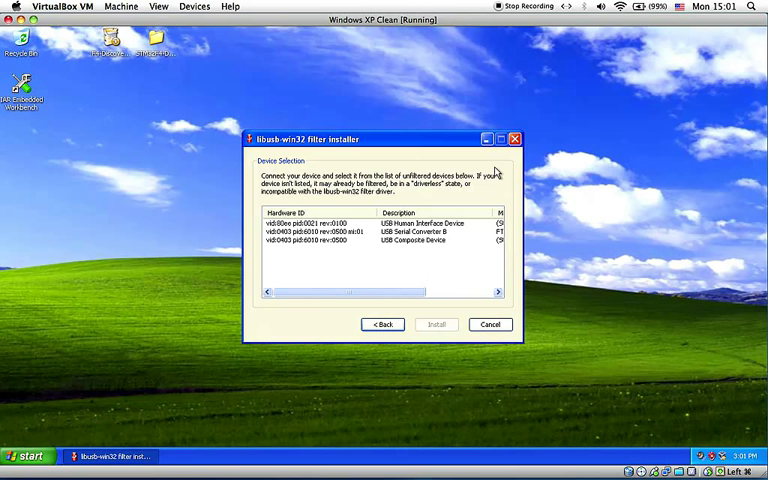
click(492, 324)
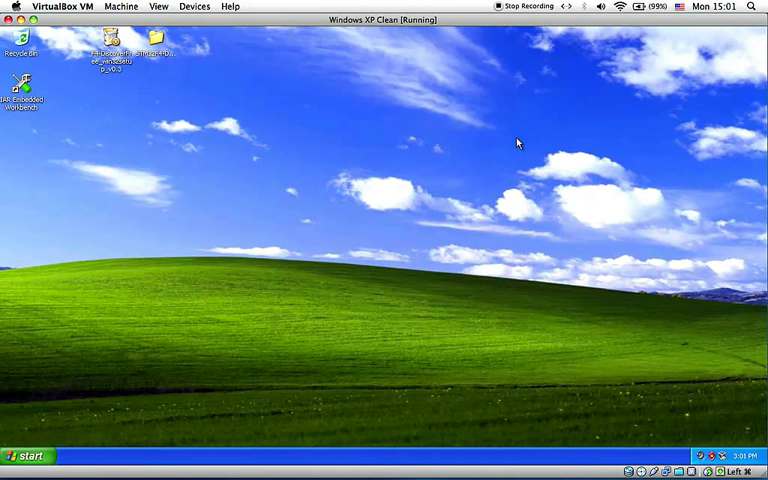
mouse_move(210, 128)
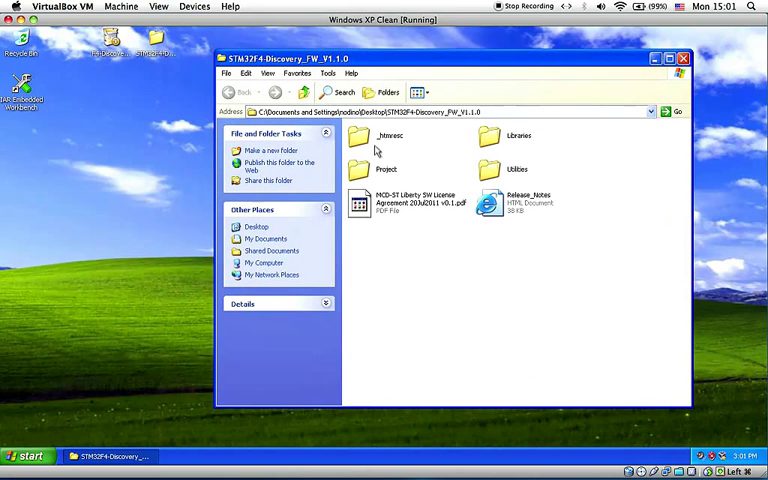
- Browse Project > Peripheral_Examples > IO_Toggle > EWARM and load IO_Toggle.eww in IAR
double_click(384, 168)
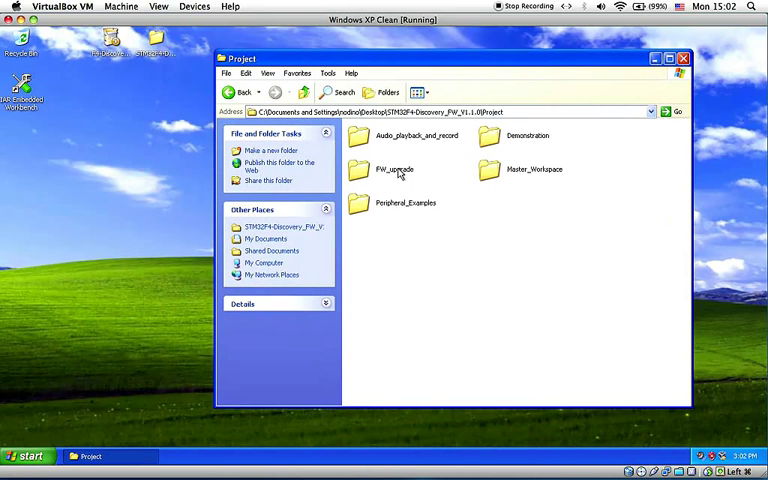
click(404, 202)
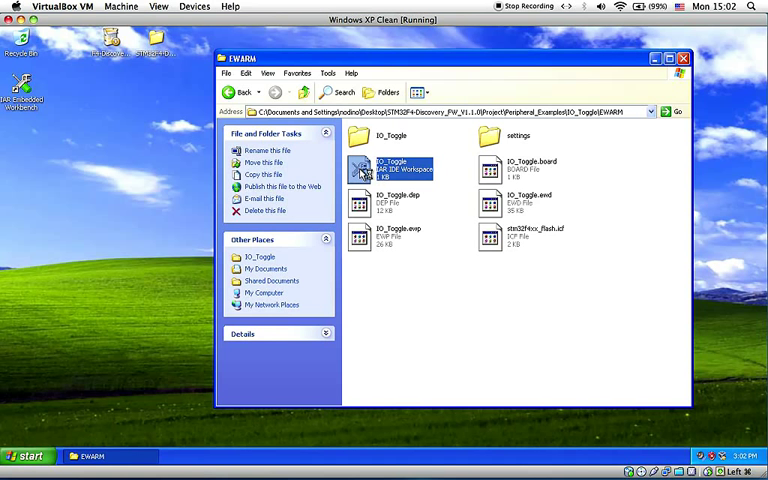
double_click(392, 168)
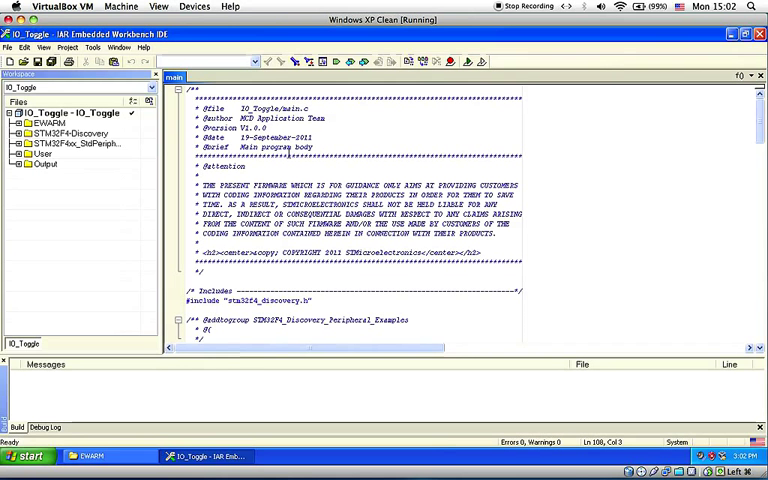
- Bring up Options for the IO_Toggle project node in the Workspace pane
click(64, 112)
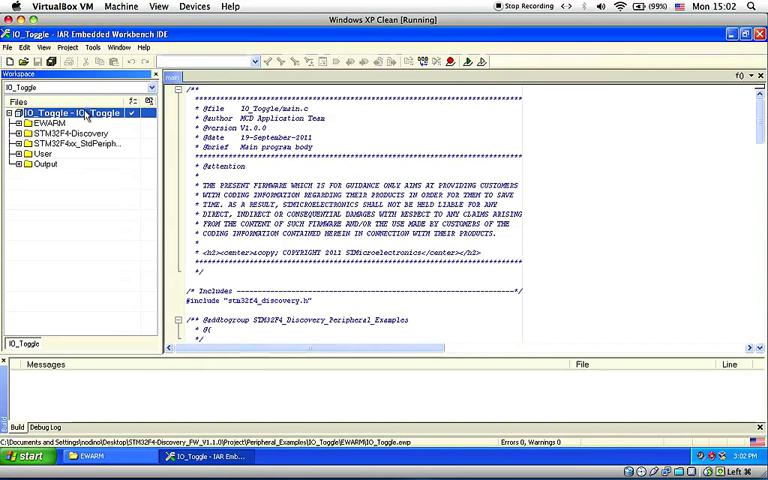
right_click(90, 112)
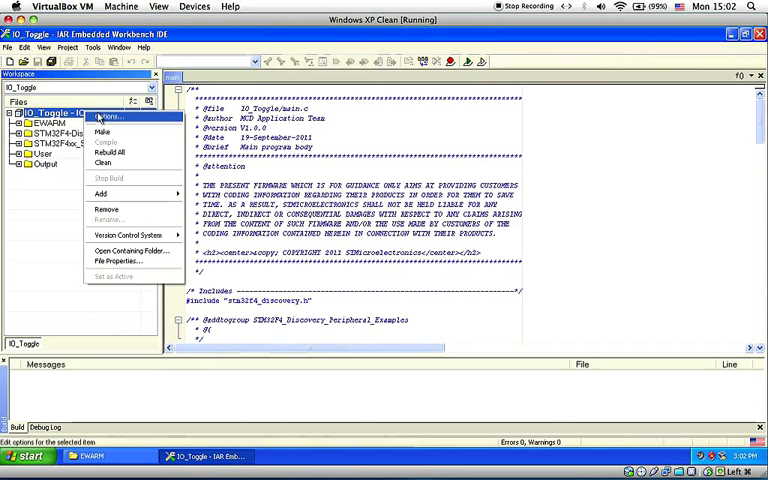
click(104, 118)
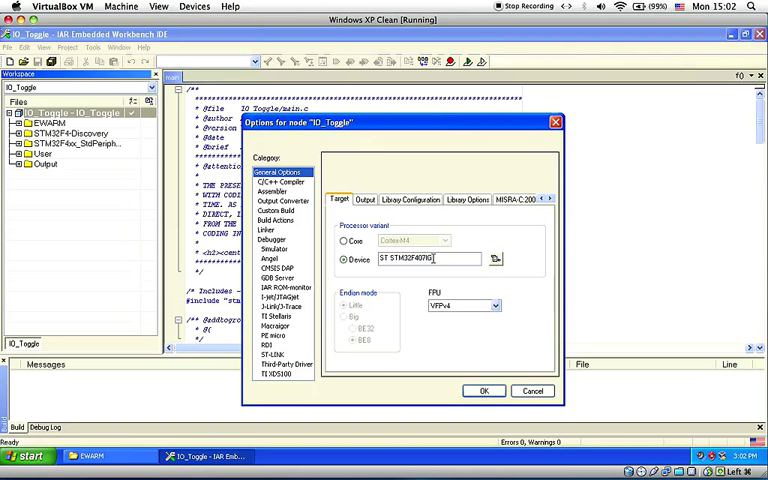
- Set the floating-point unit to VFPv4 under General Options
click(494, 306)
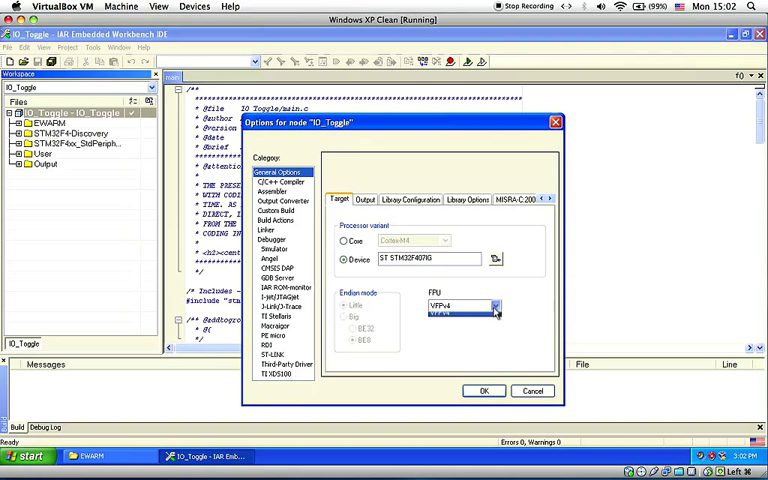
click(496, 306)
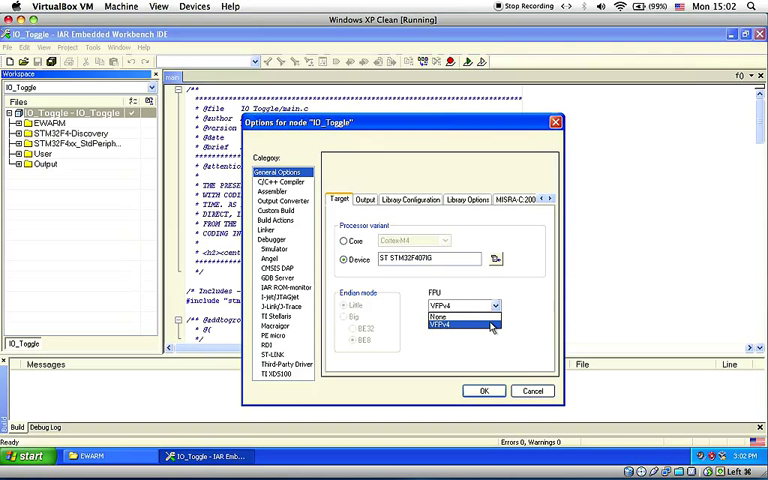
click(460, 324)
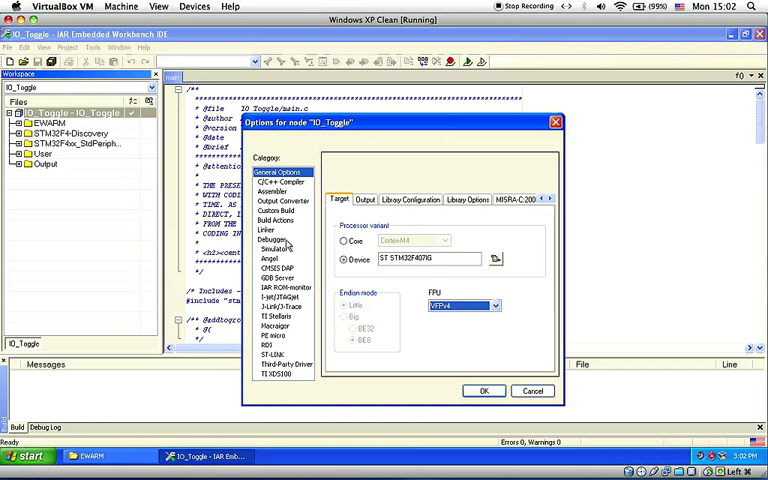
- Choose the GDB Server debugger driver at localhost,3333 and apply the project options
click(272, 240)
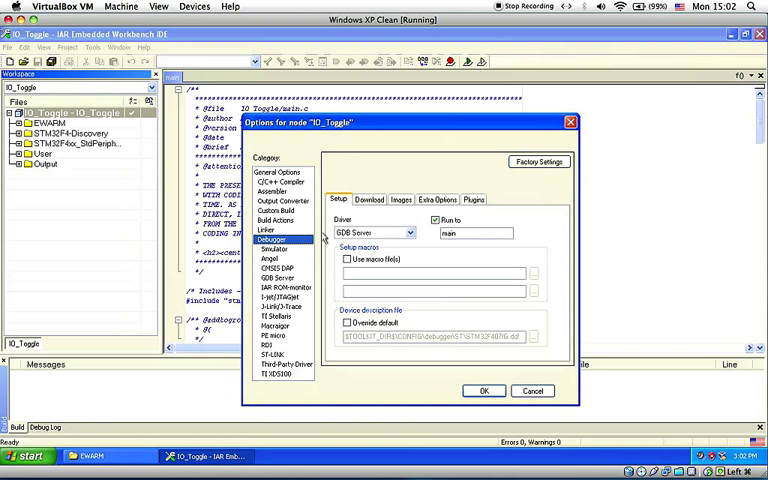
mouse_move(340, 204)
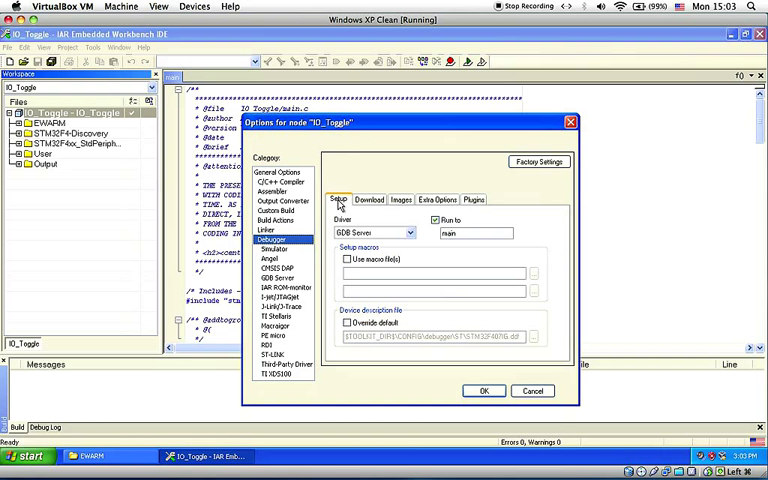
click(408, 232)
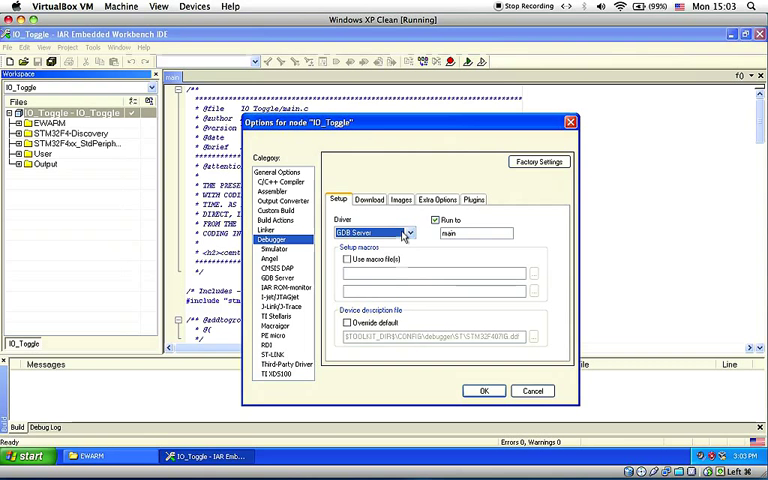
click(368, 200)
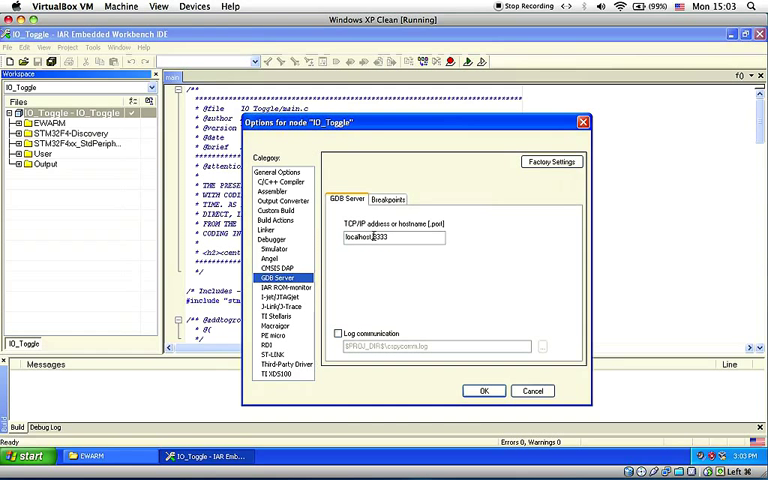
key(Backspace)
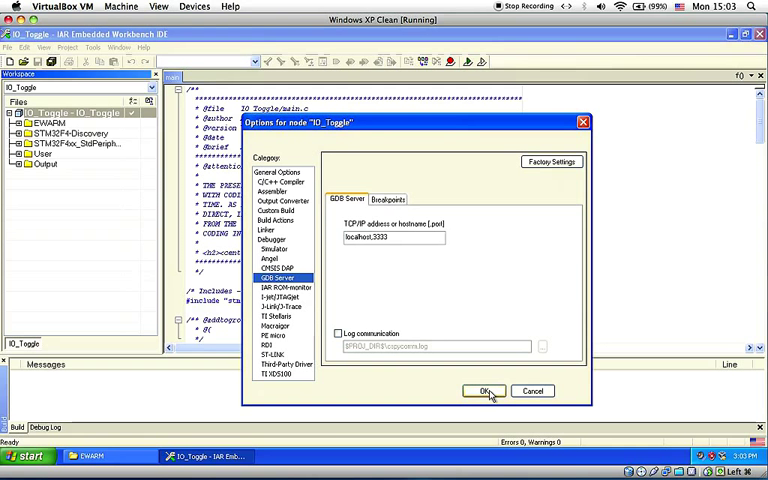
click(484, 390)
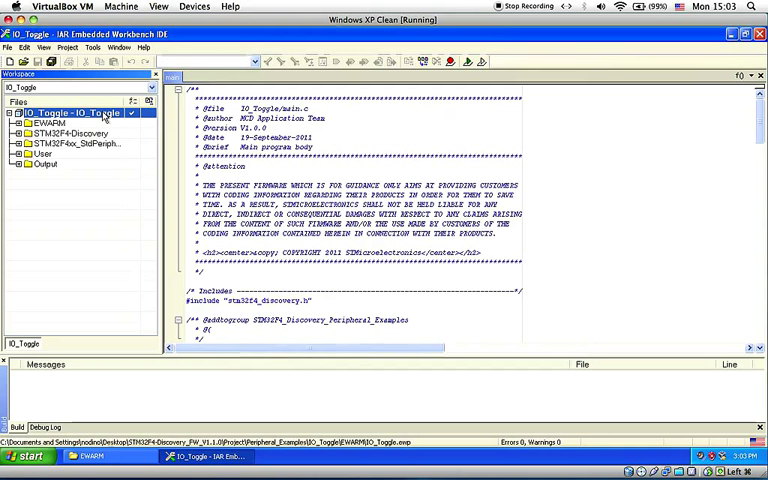
- Make the IO_Toggle project from its context menu
right_click(80, 112)
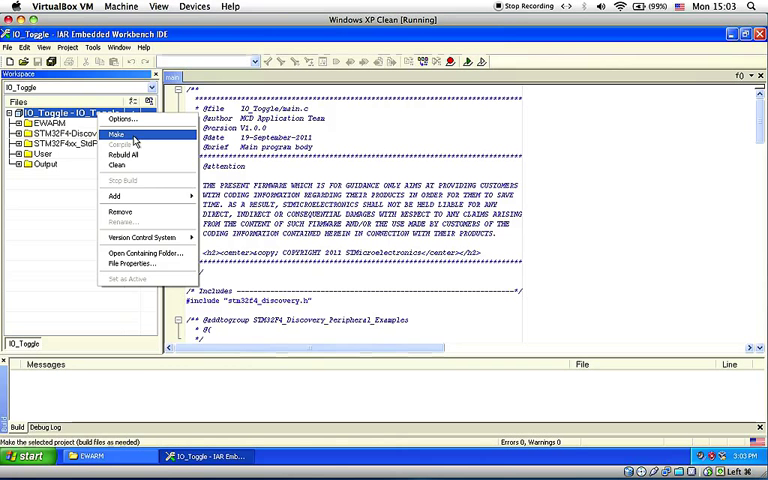
click(116, 136)
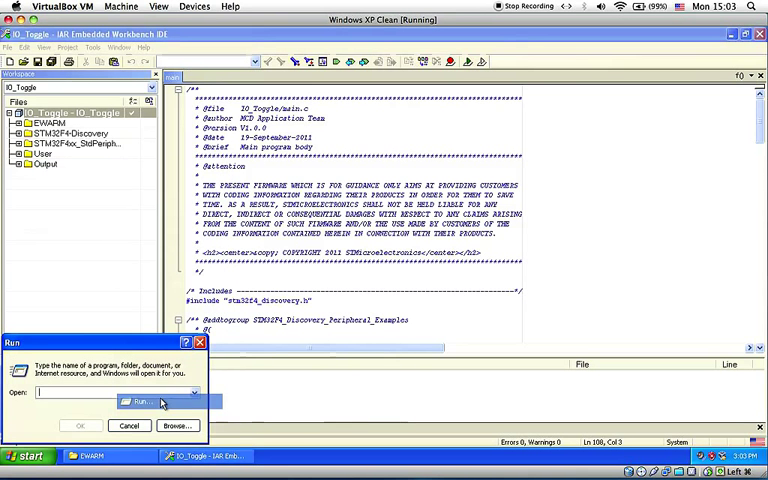
- Launch a command prompt via Run with cmd
text(cmd)
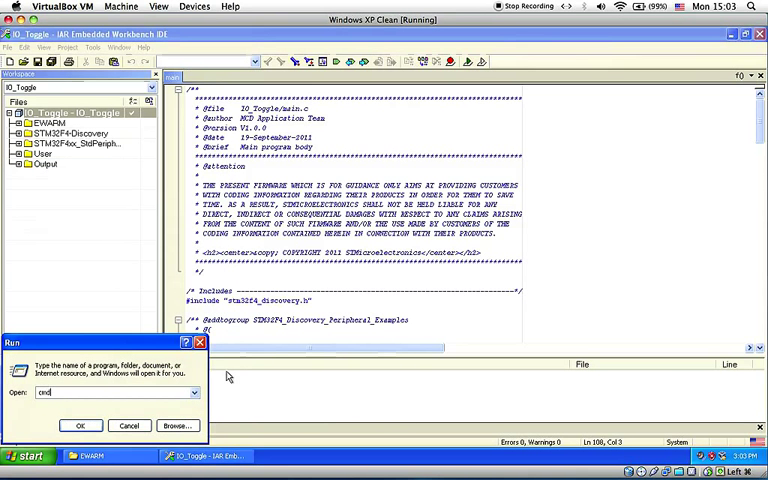
click(80, 424)
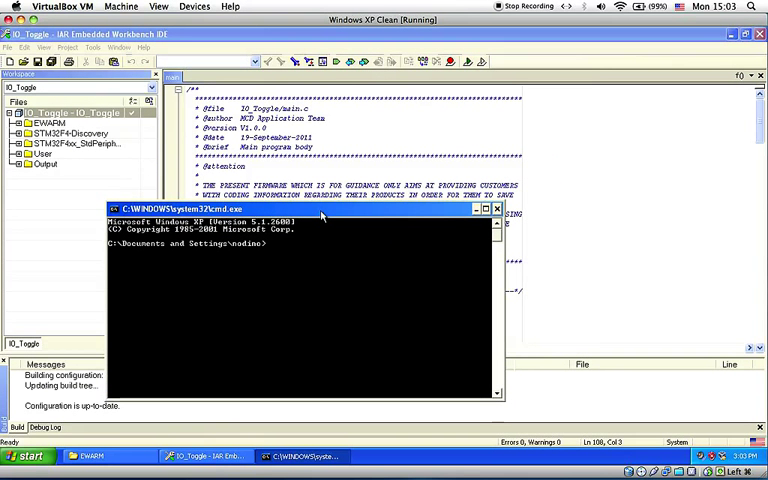
- Run openocd -f interface/ft2232.cfg -f target/stm32f4x.cfg
text(op)
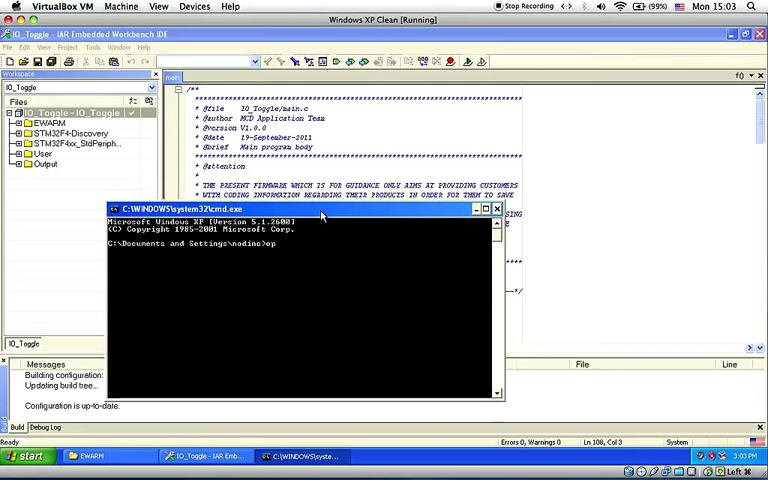
text(enocd -f)
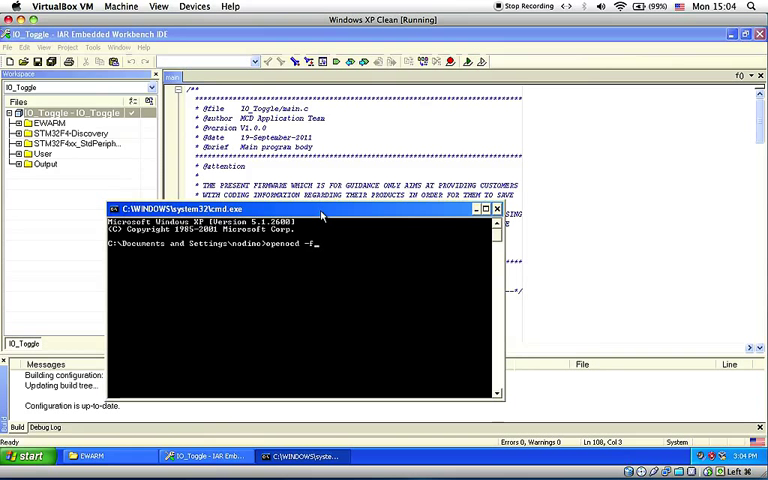
text(i)
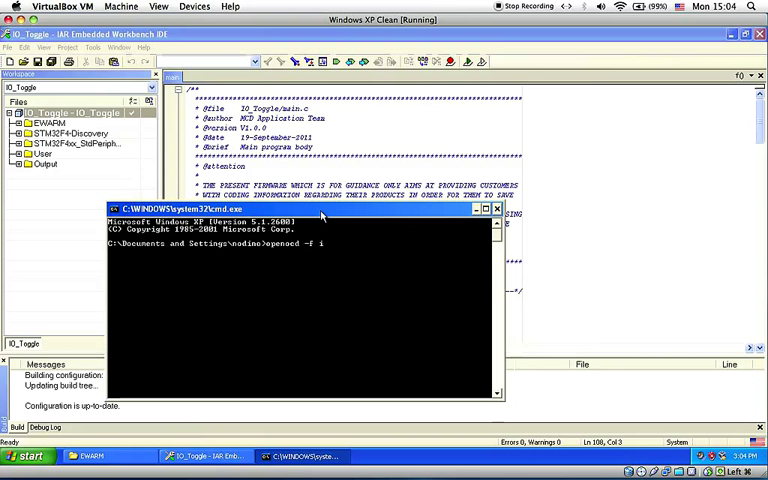
text(interface/)
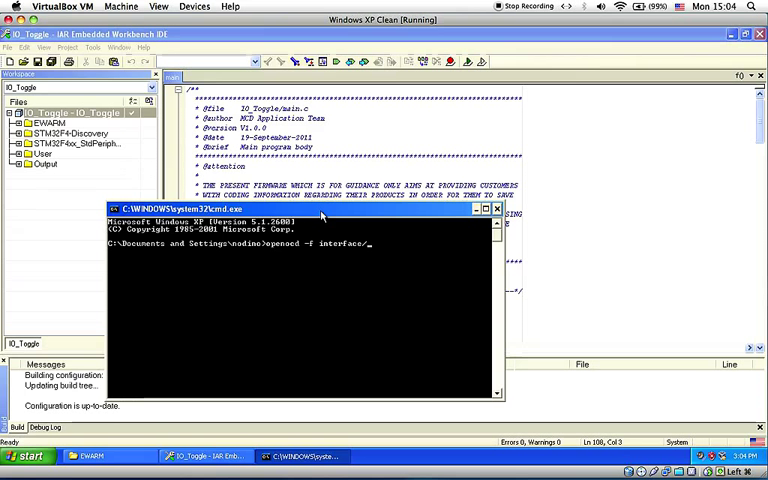
text(ft2232d.cfg)
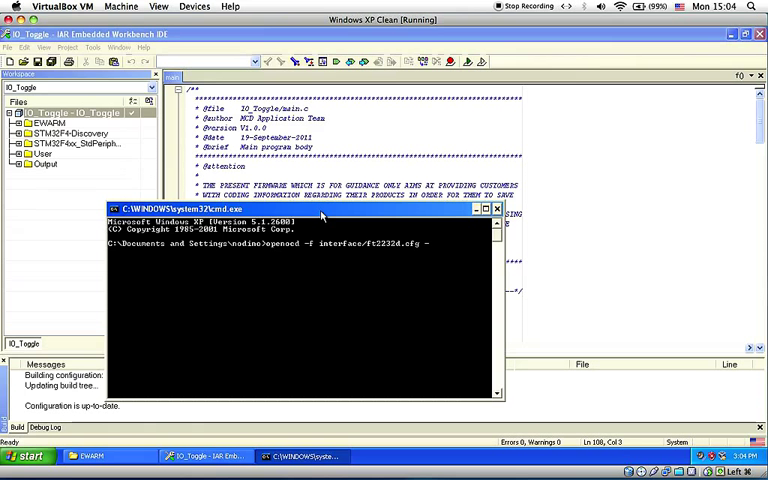
text(-f target/st)
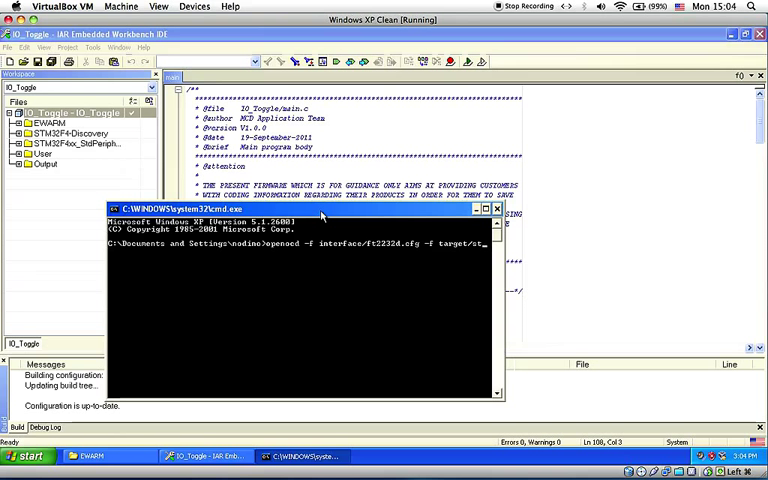
text(2f4x)
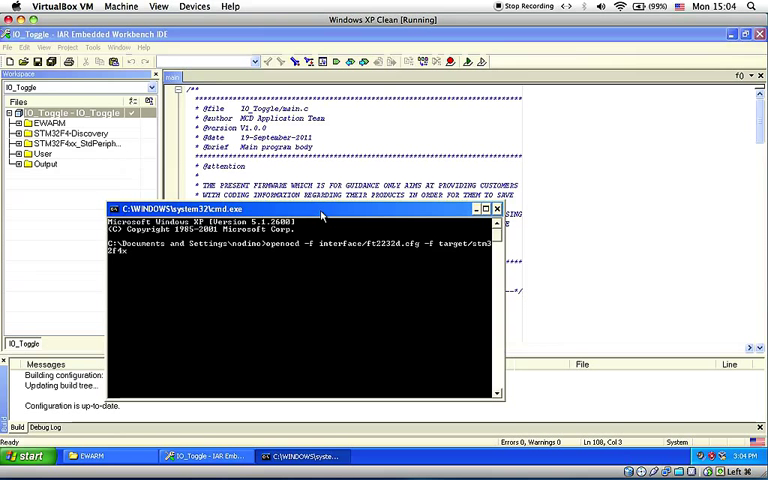
text(.cfg)
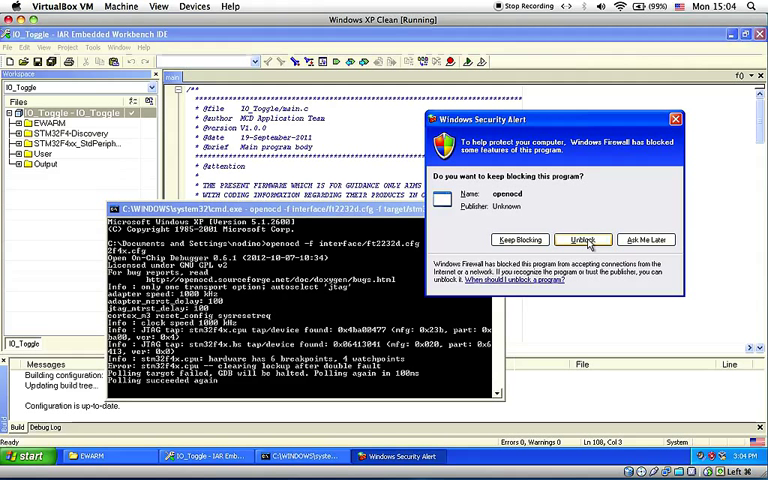
mouse_move(584, 240)
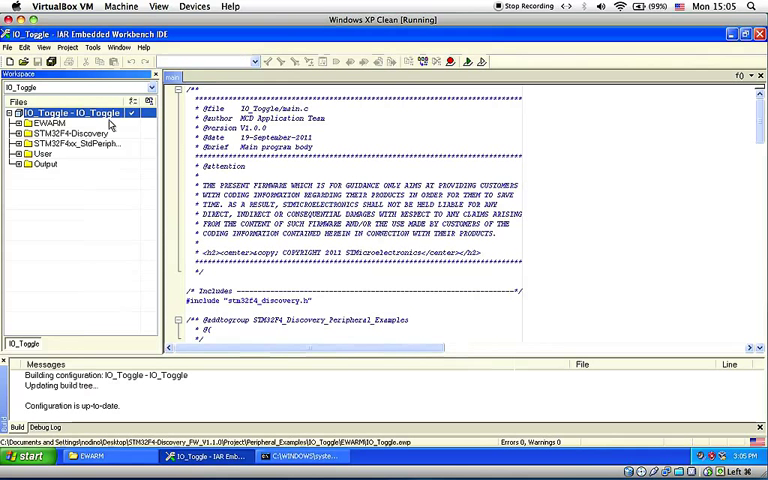
mouse_move(344, 306)
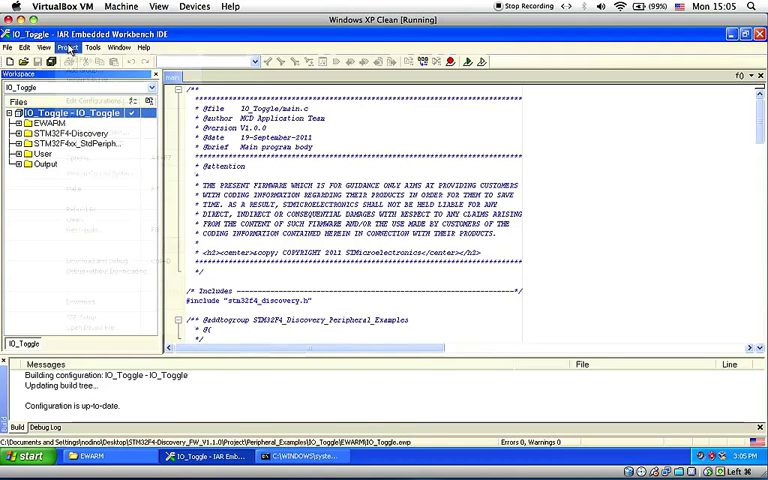
click(68, 48)
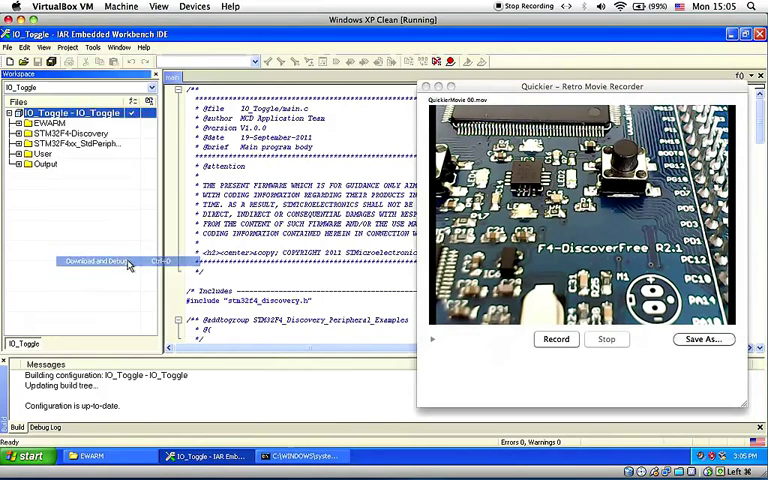
- Download IO_Toggle to the board and run the debug session until the main.c breakpoint is hit
click(96, 260)
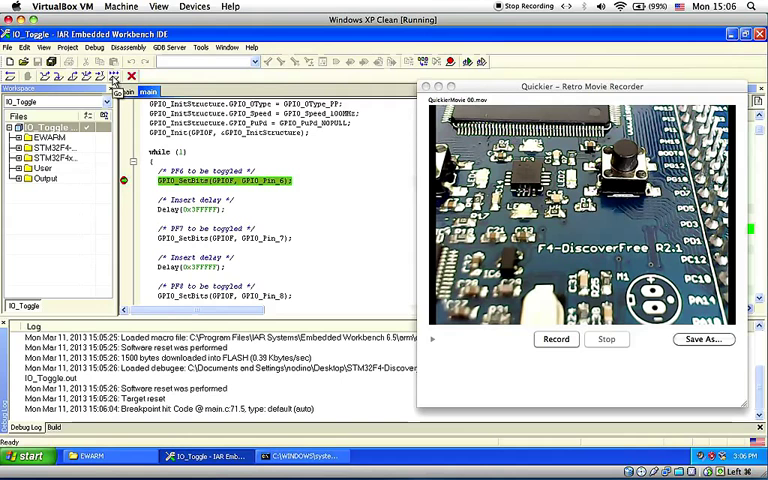
scroll(down, 3)
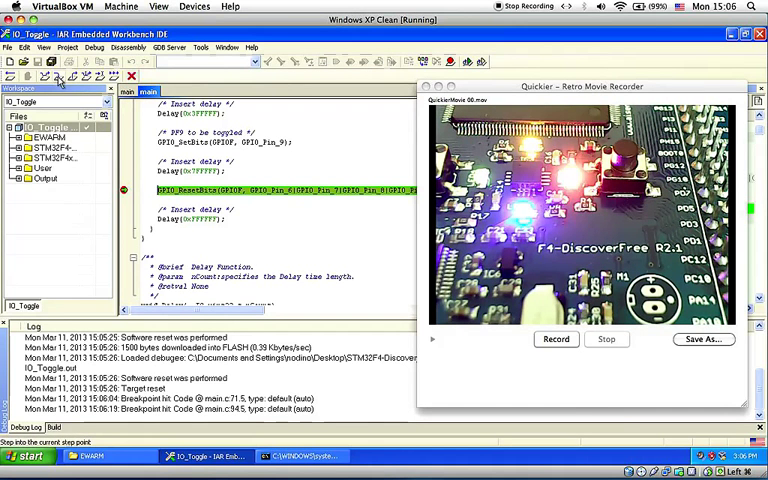
mouse_move(50, 78)
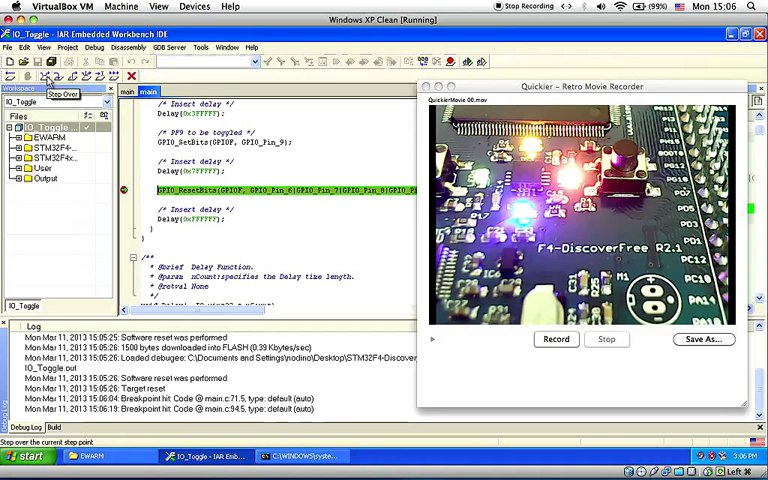